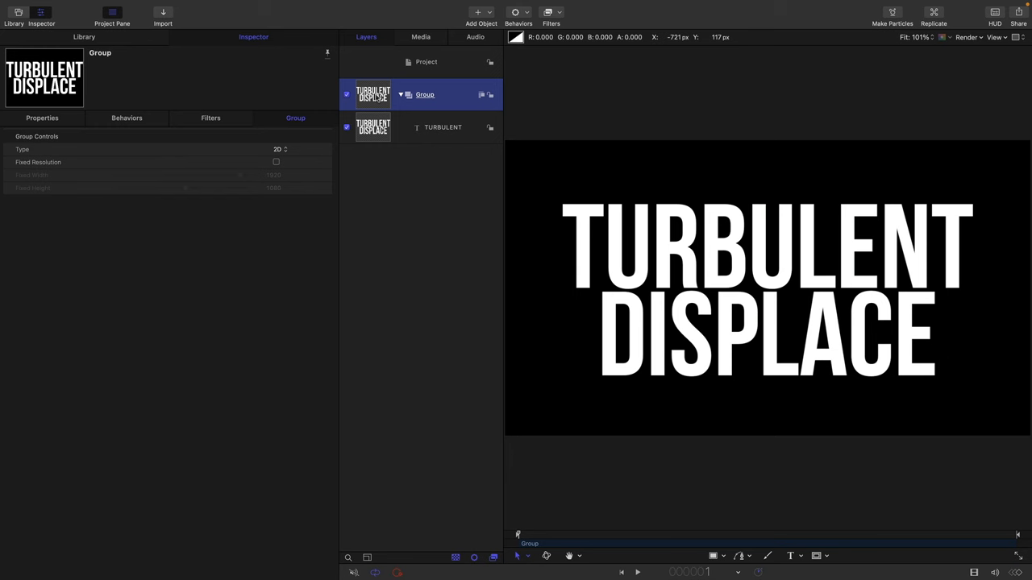
Step: Apply the Underwater distortion filter to the text group and preview the rippling title over time
click(552, 13)
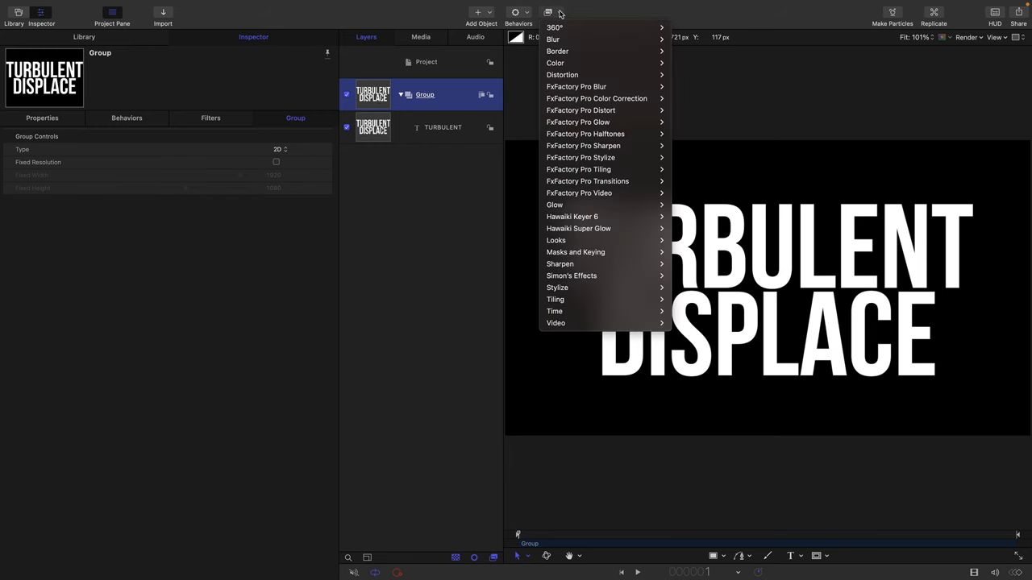
mouse_move(540, 81)
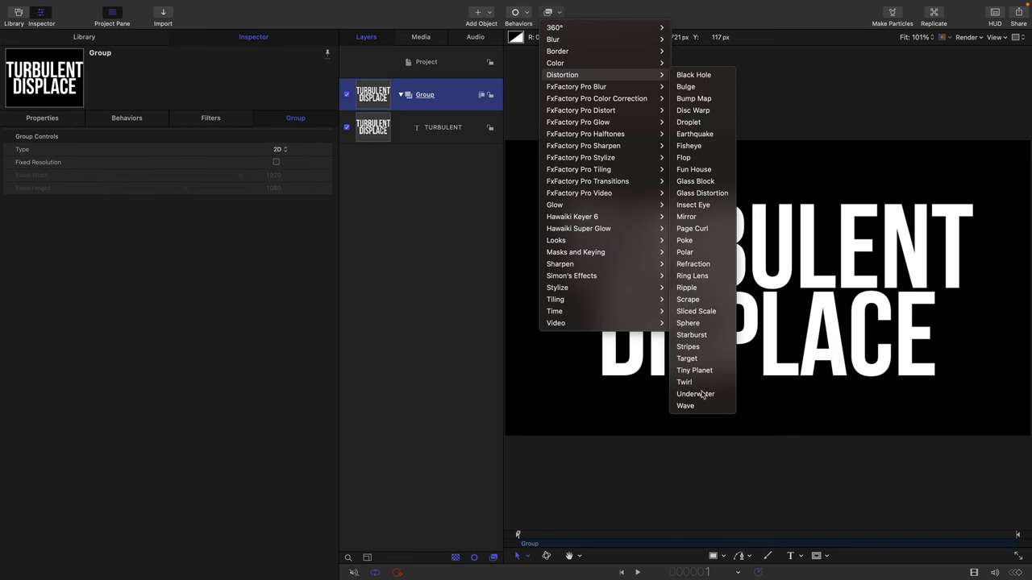
click(695, 394)
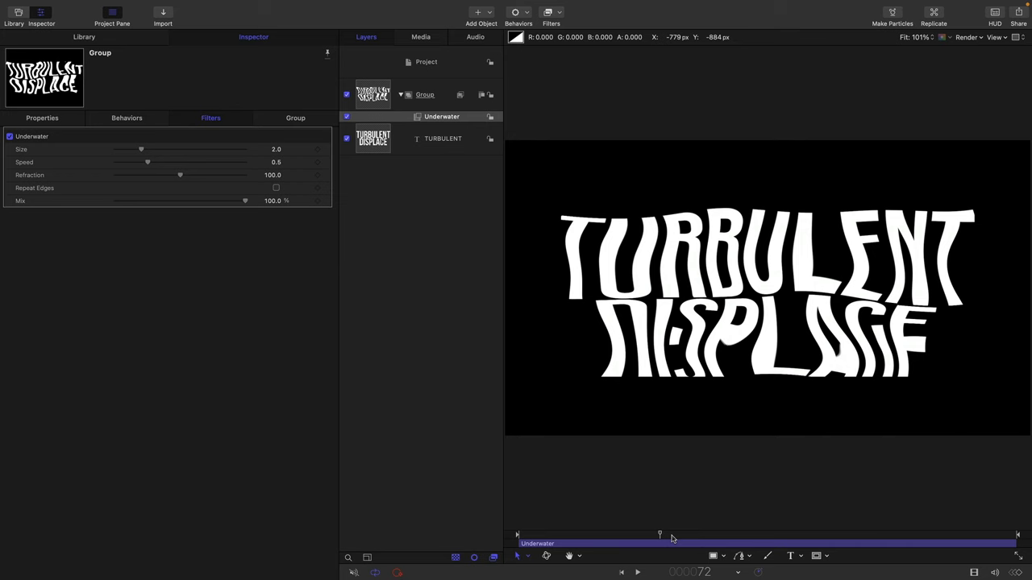
drag(660, 535, 674, 535)
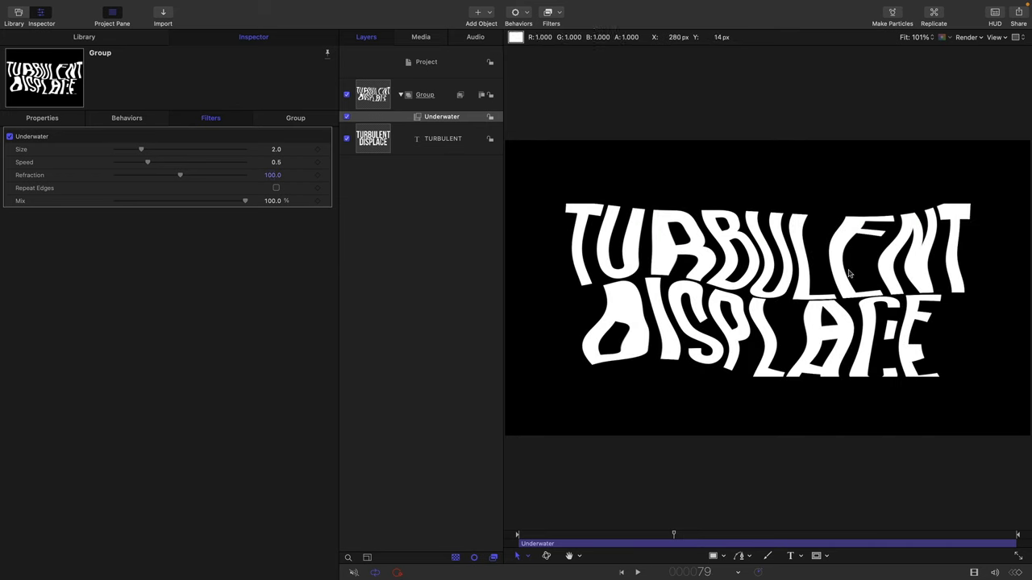
right_click(442, 116)
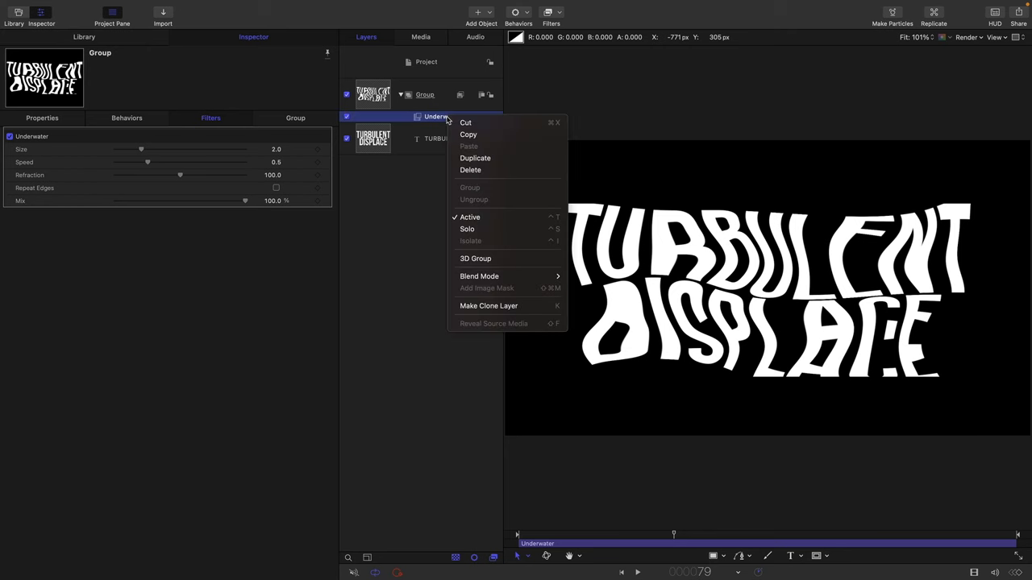
Step: Delete the Underwater filter so the title returns to undistorted text
click(471, 171)
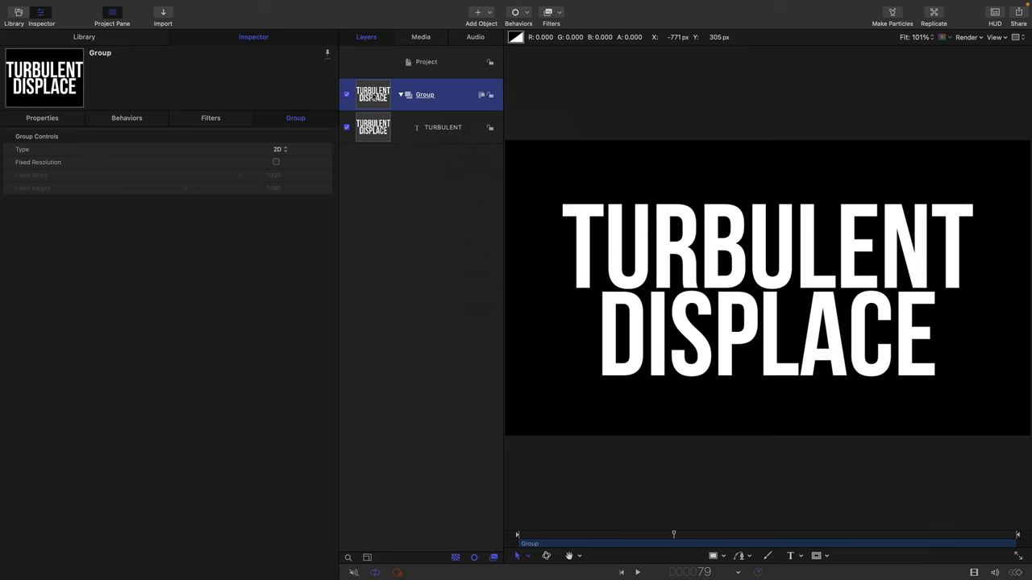
mouse_move(574, 11)
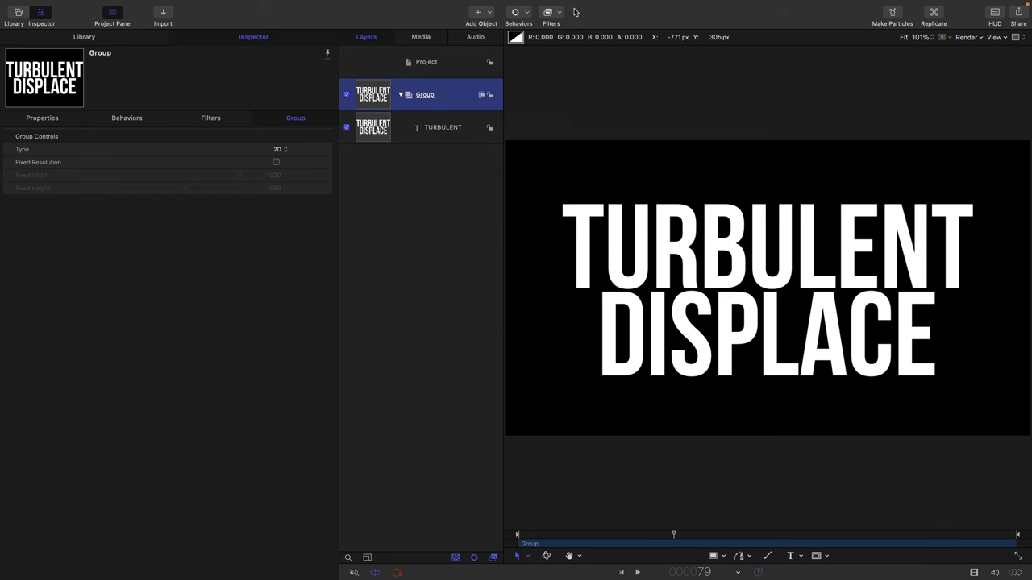
Step: Add a Bump Map distortion filter to the text group, with no map image assigned yet
click(551, 13)
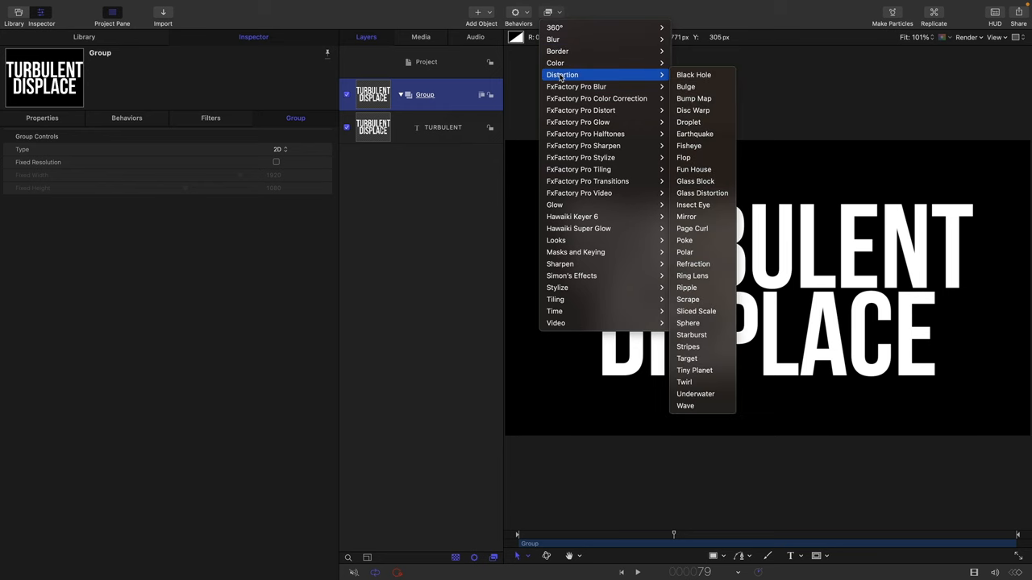
click(694, 98)
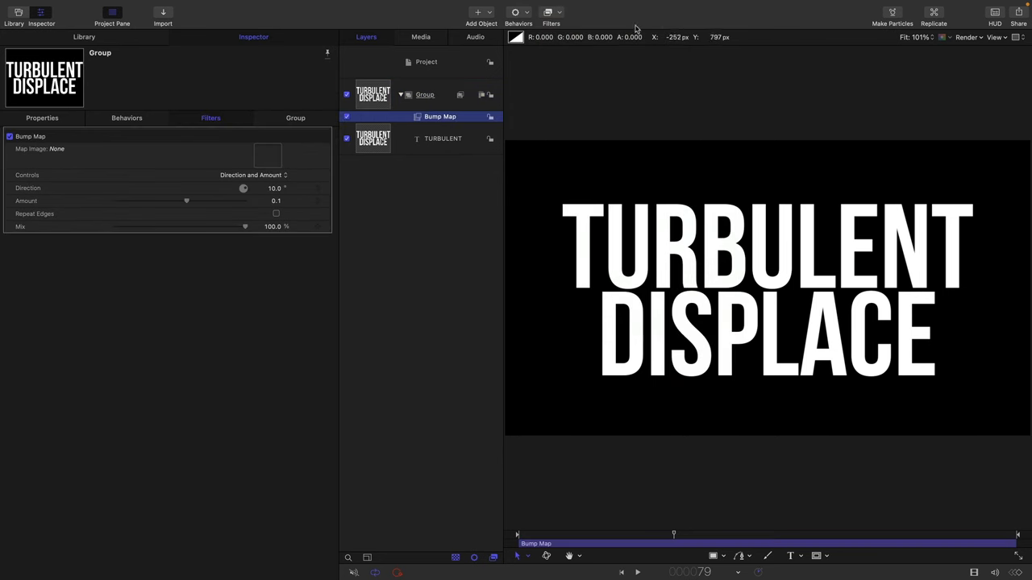
mouse_move(281, 171)
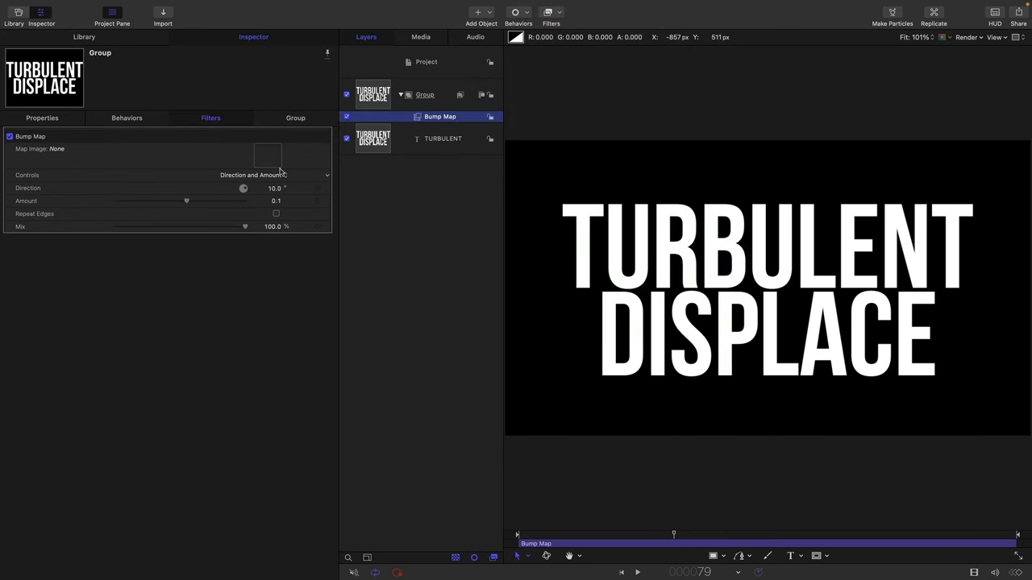
mouse_move(1001, 197)
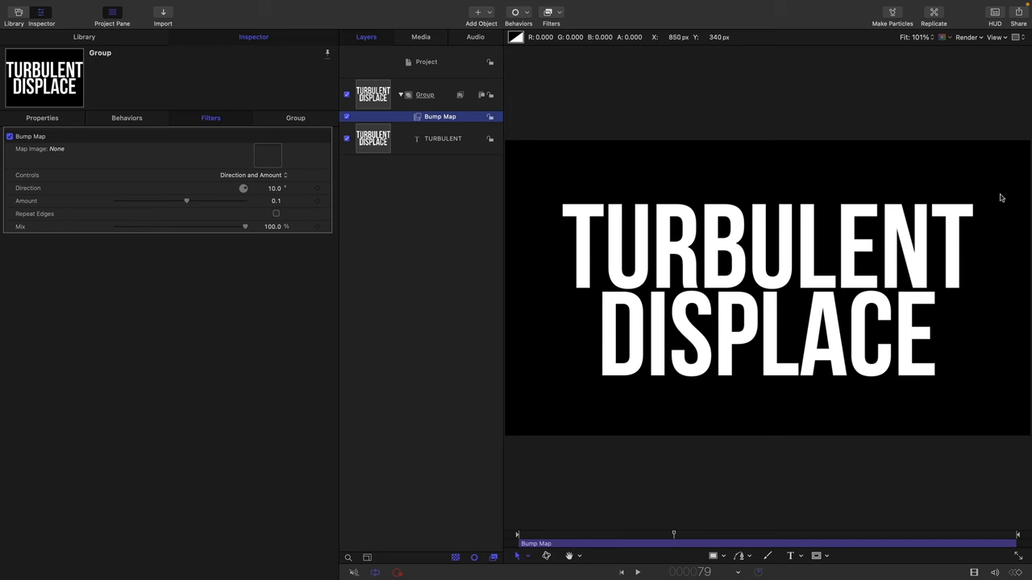
mouse_move(167, 137)
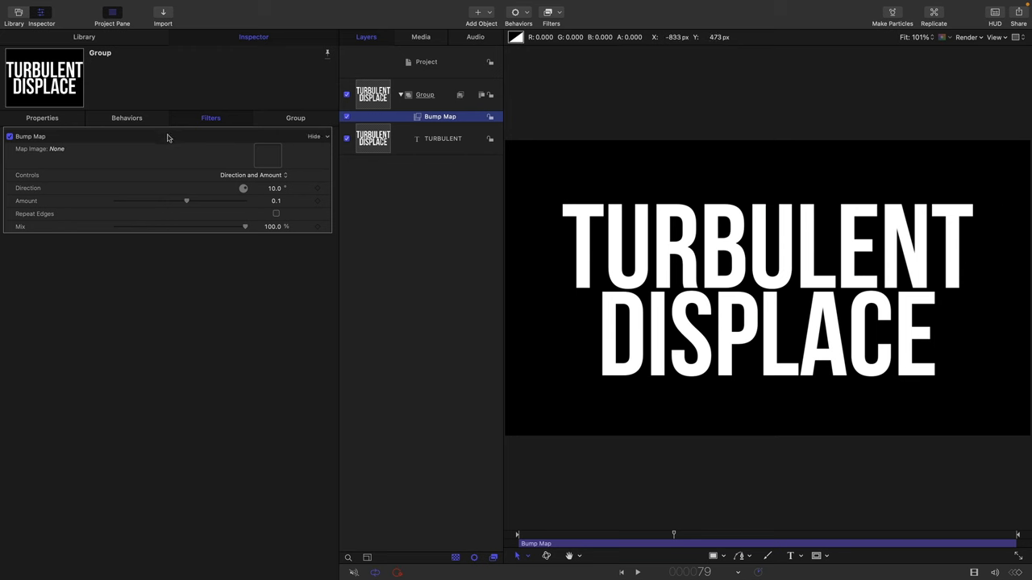
mouse_move(887, 213)
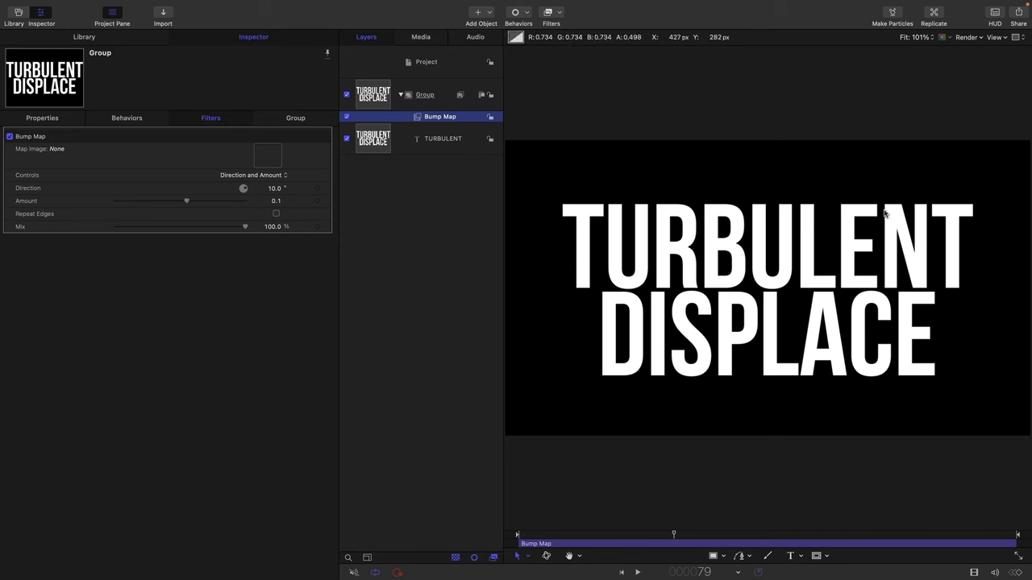
click(425, 93)
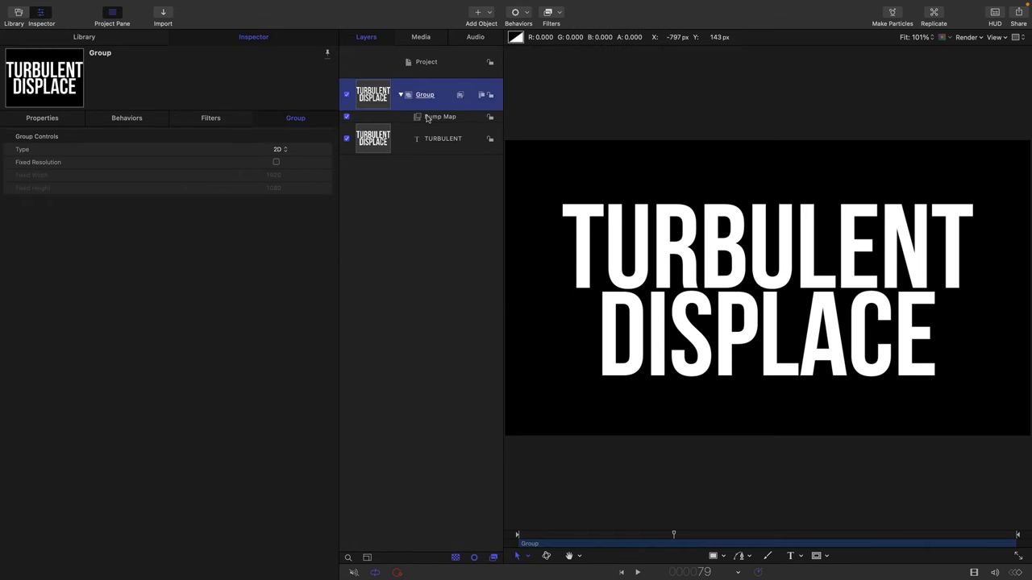
click(440, 116)
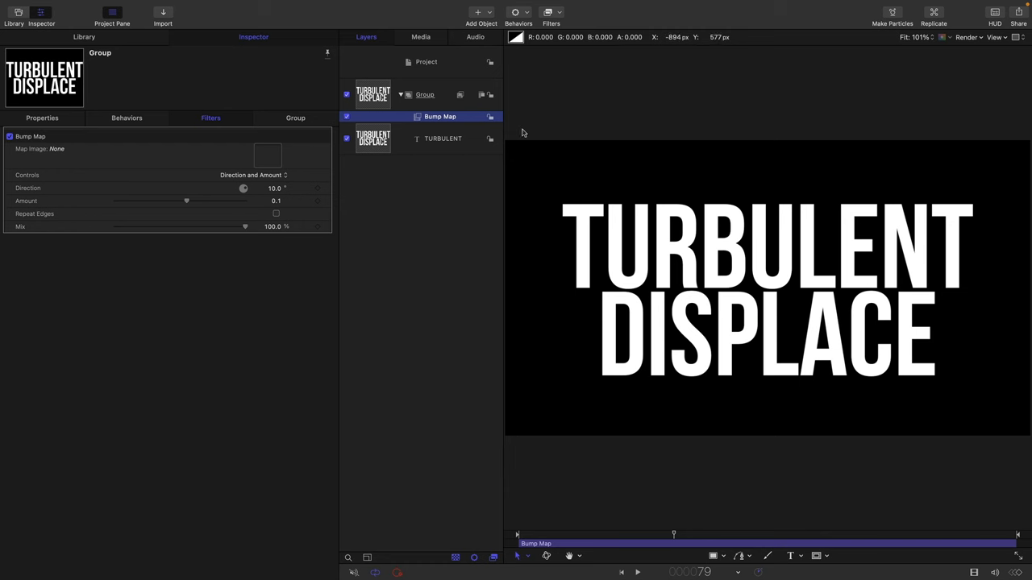
mouse_move(747, 361)
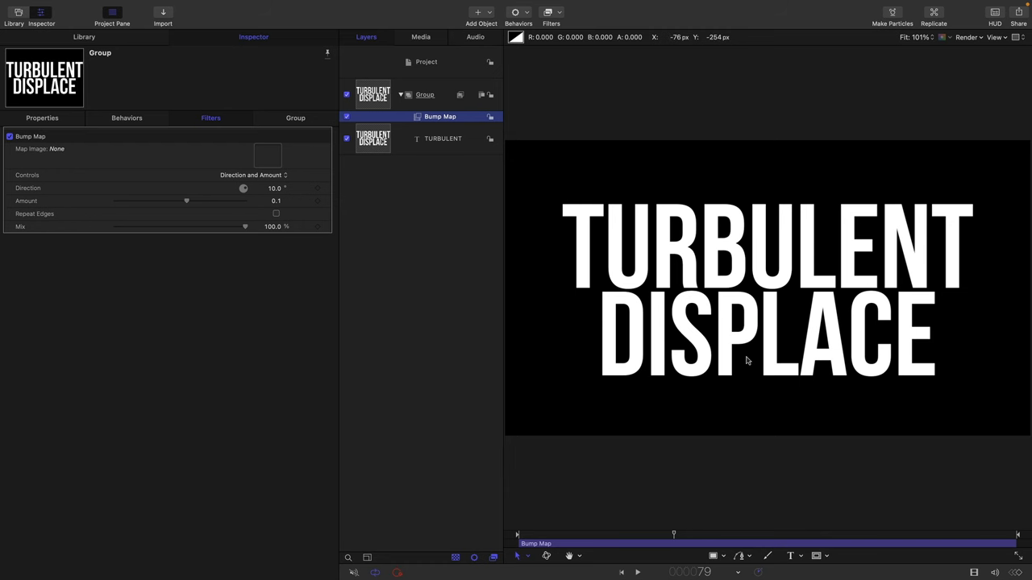
mouse_move(192, 141)
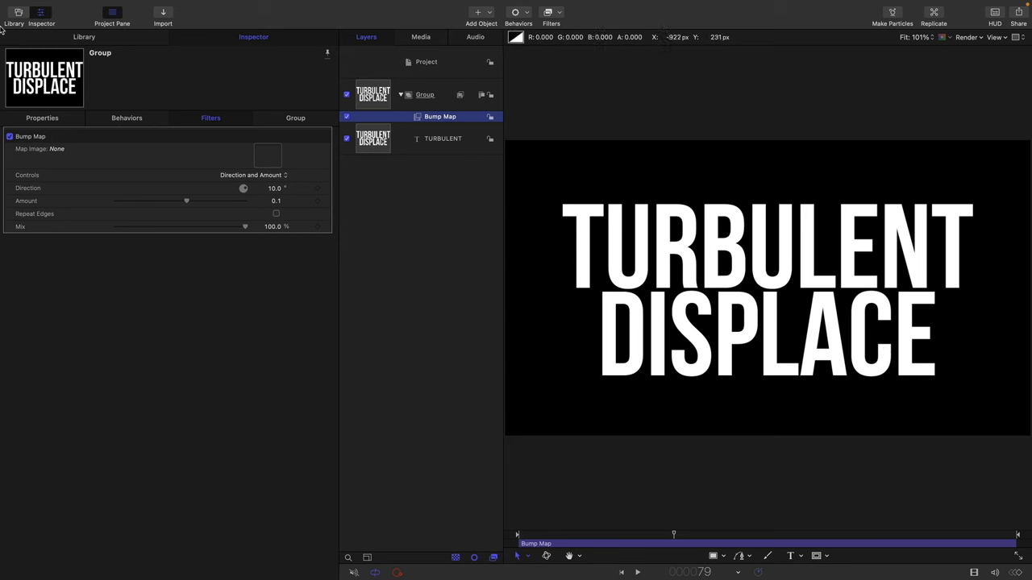
Step: Add a Clouds generator from the Library and hide its layer from the render
click(13, 14)
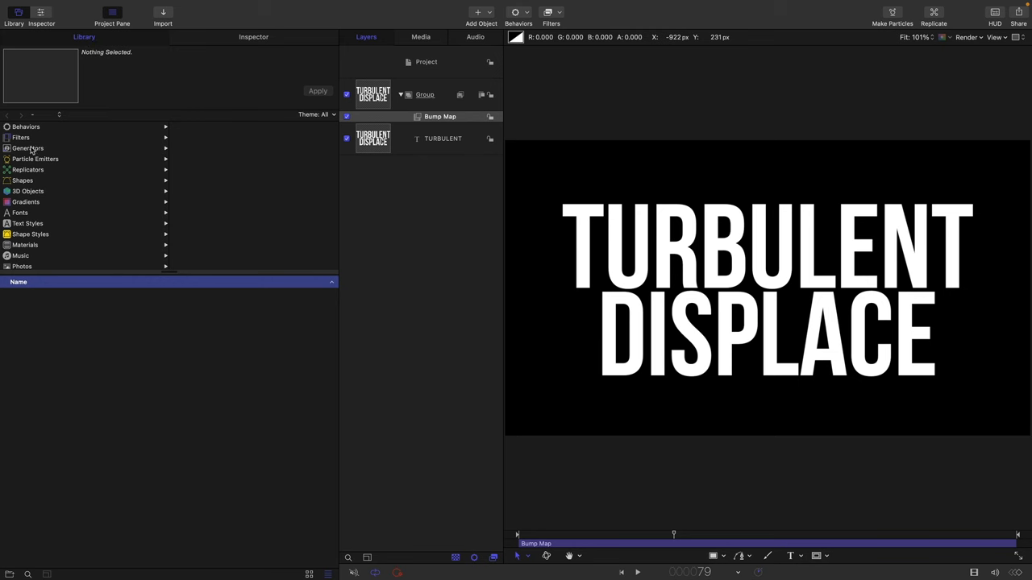
click(27, 149)
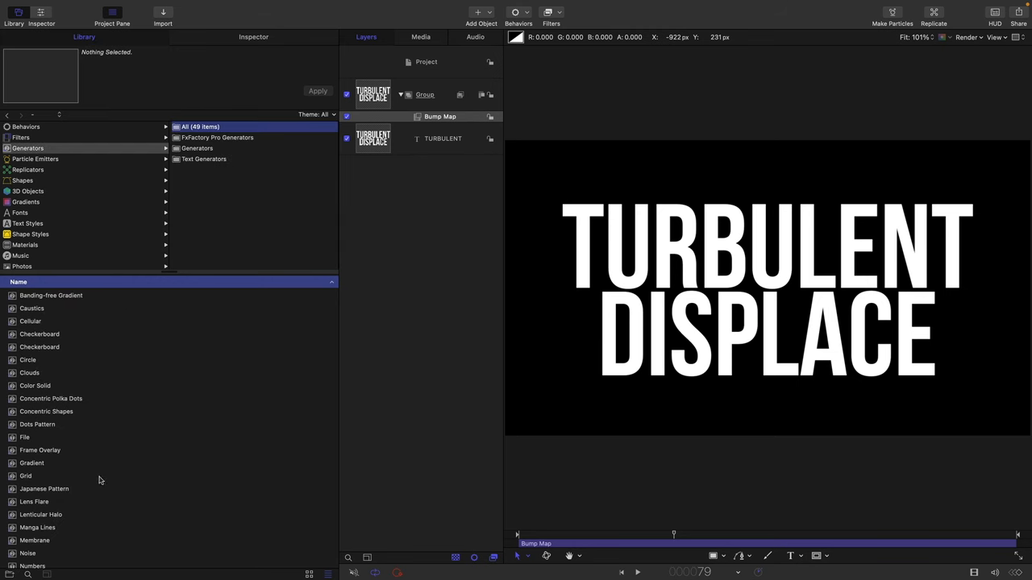
click(29, 372)
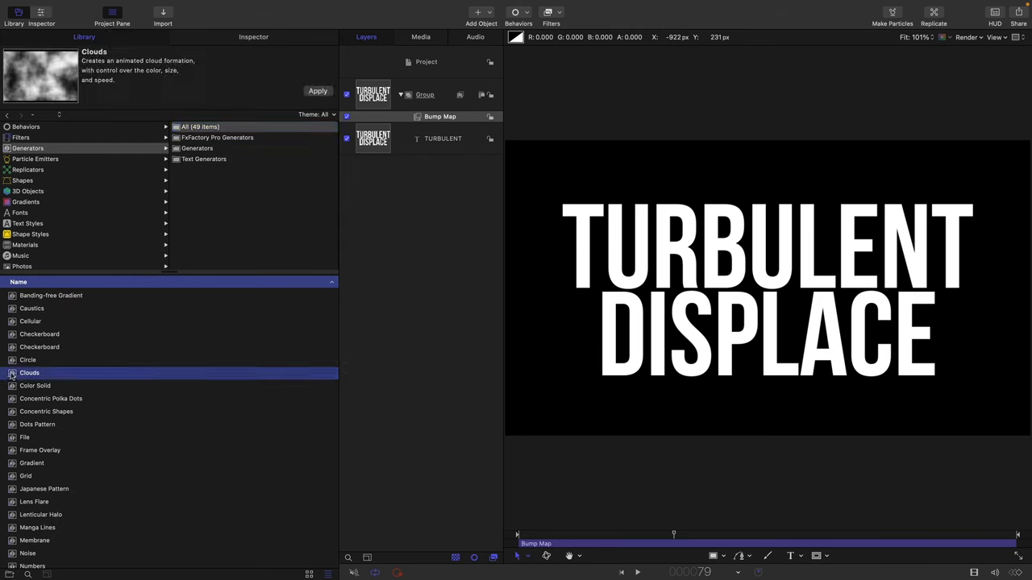
click(318, 91)
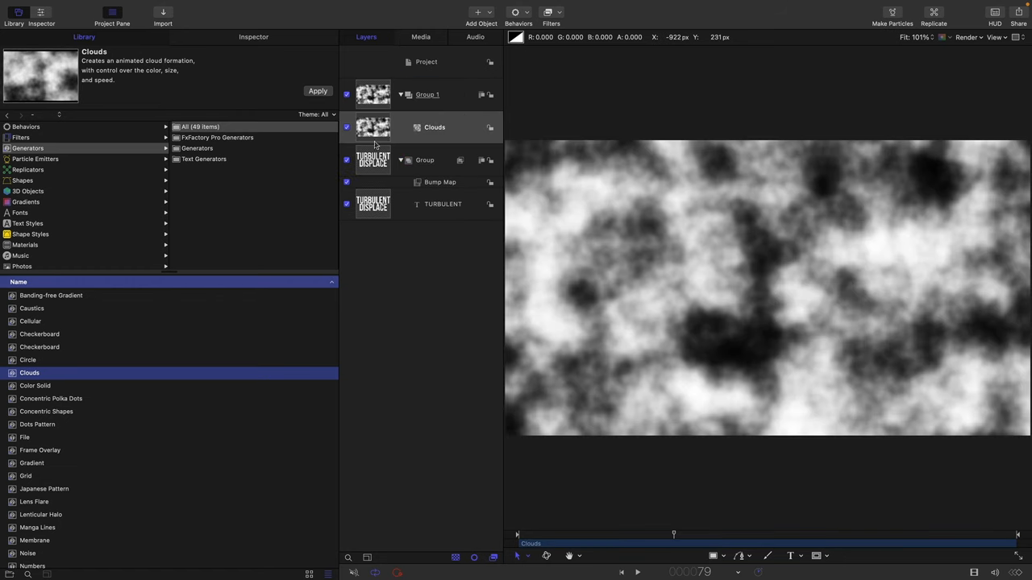
click(440, 181)
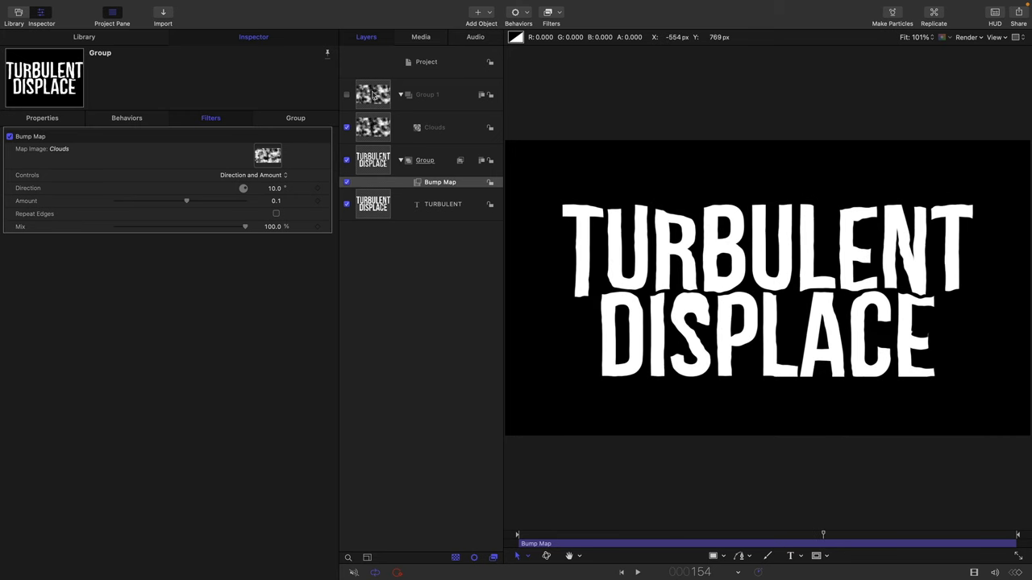
Step: Add a Cellular generator layer above the text group, kept hidden
click(425, 94)
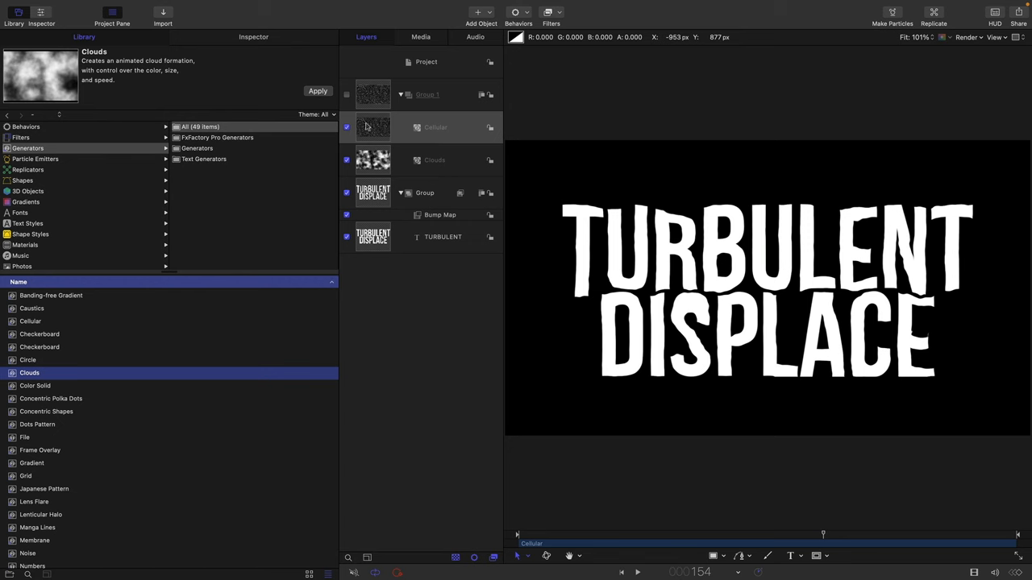
Step: Raise the Cellular generator's cell Size to about 35
click(426, 193)
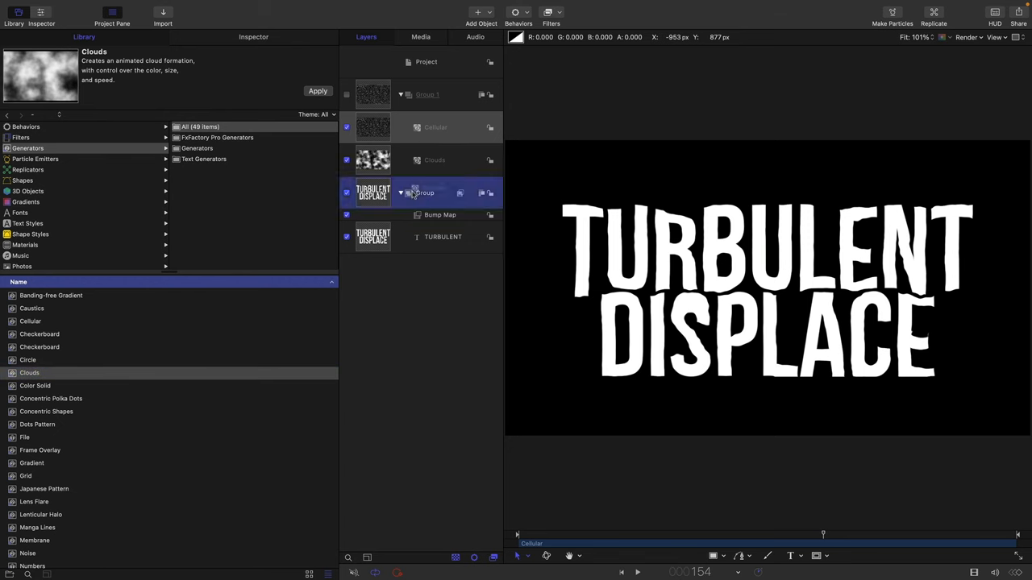
click(436, 126)
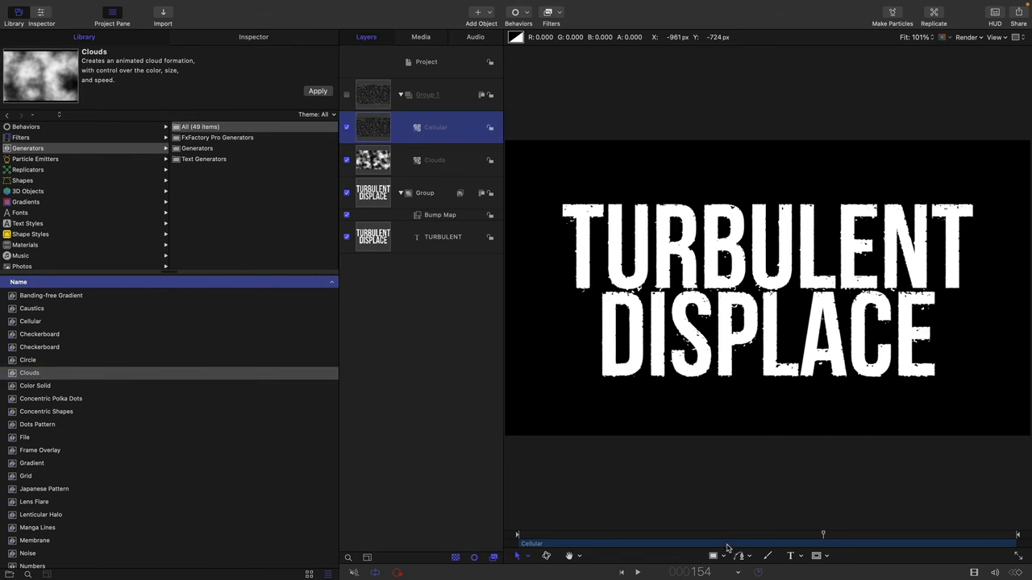
drag(822, 534, 655, 534)
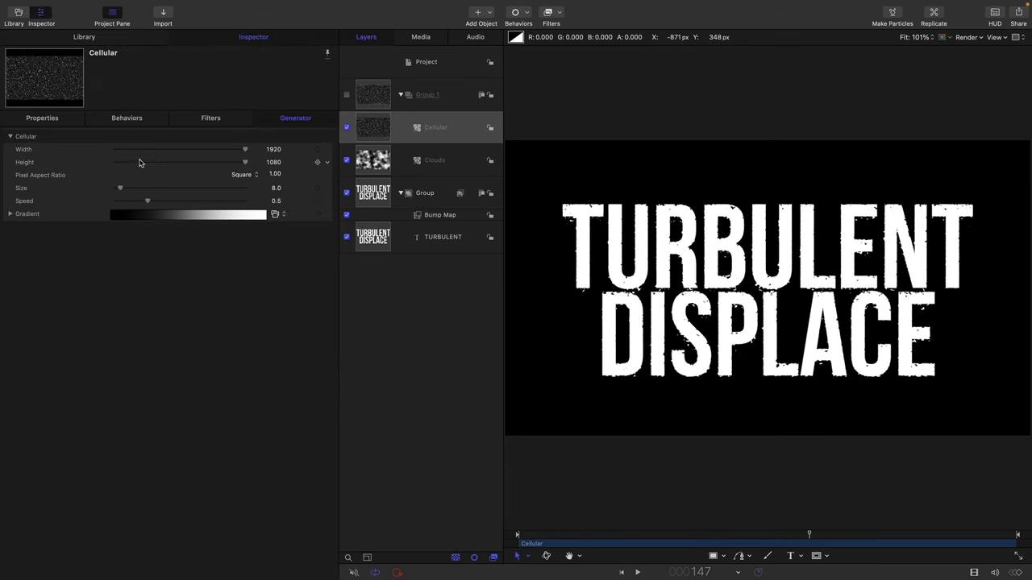
drag(120, 187, 149, 187)
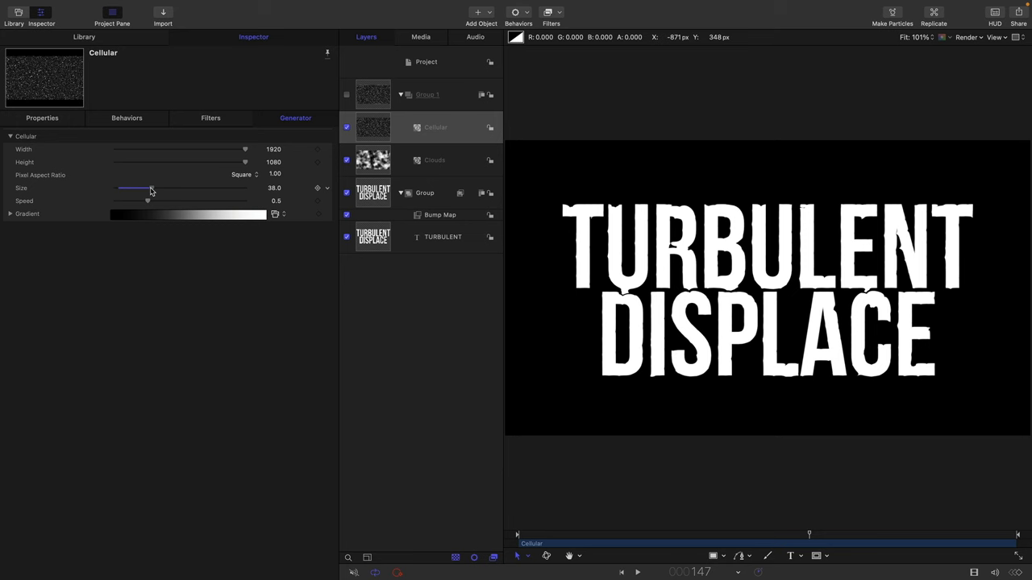
drag(148, 187, 148, 187)
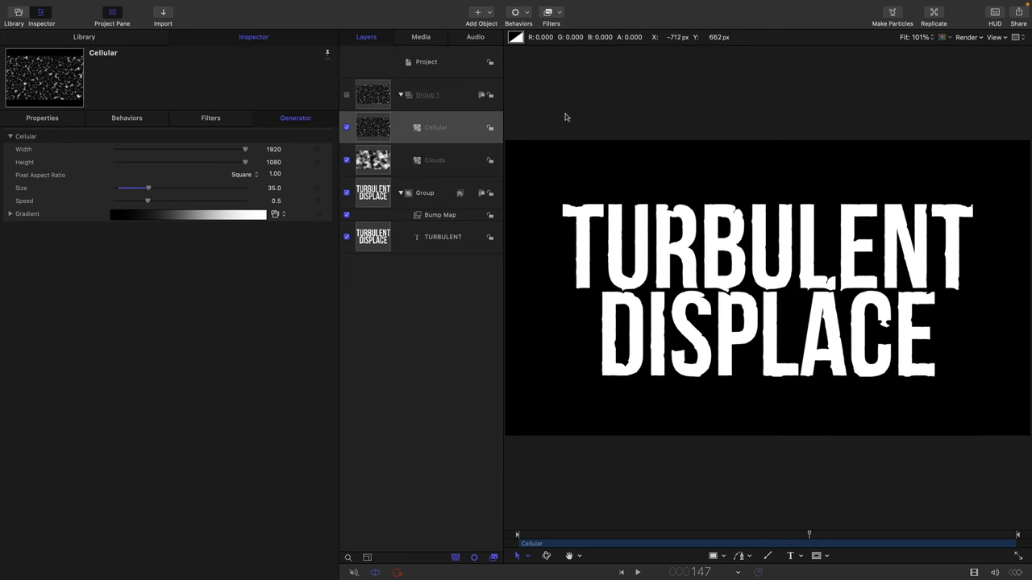
Step: Increase the Bump Map Amount on the text to 0.4, roughening the letter edges
click(440, 214)
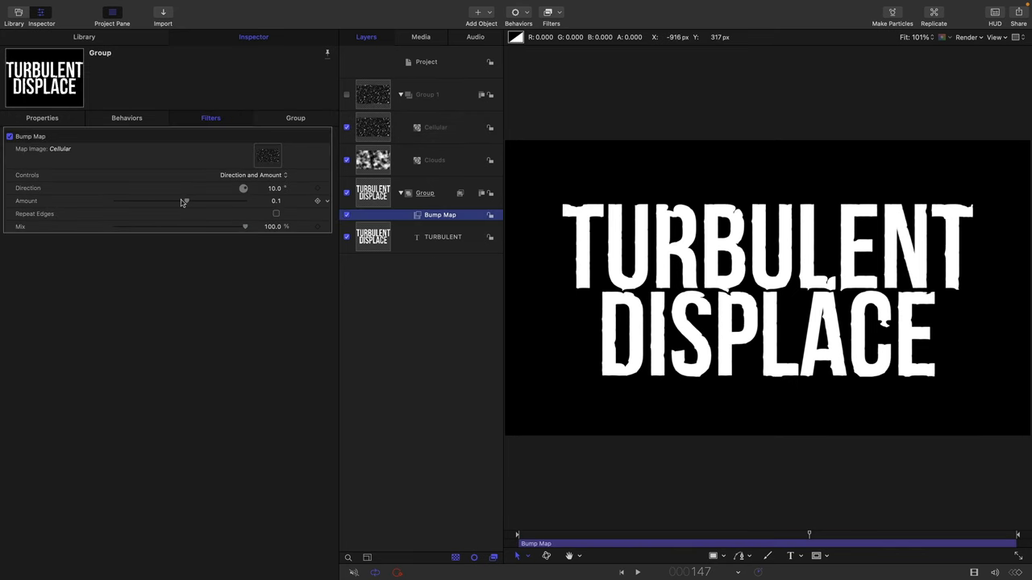
drag(184, 200, 200, 200)
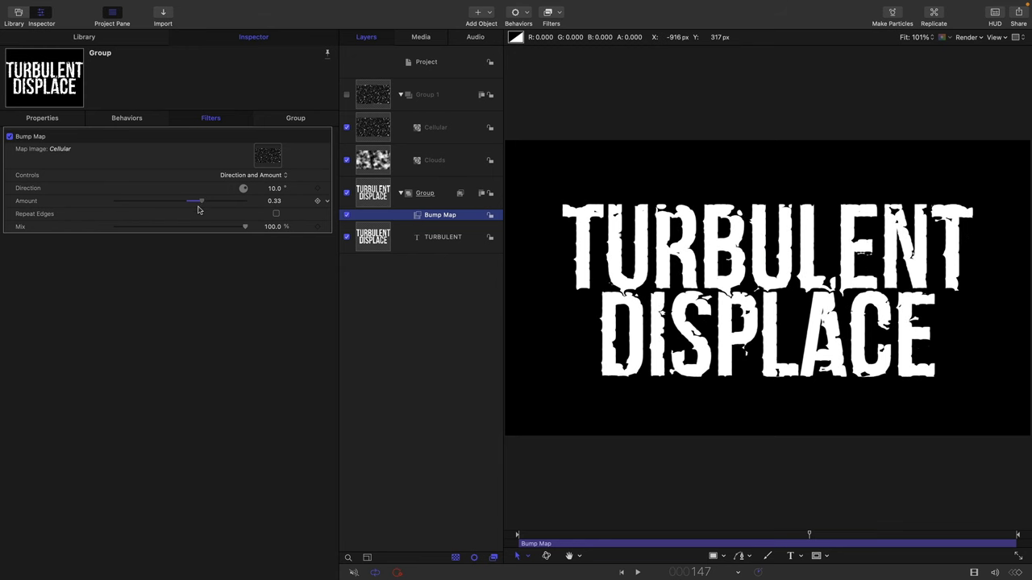
drag(200, 200, 206, 200)
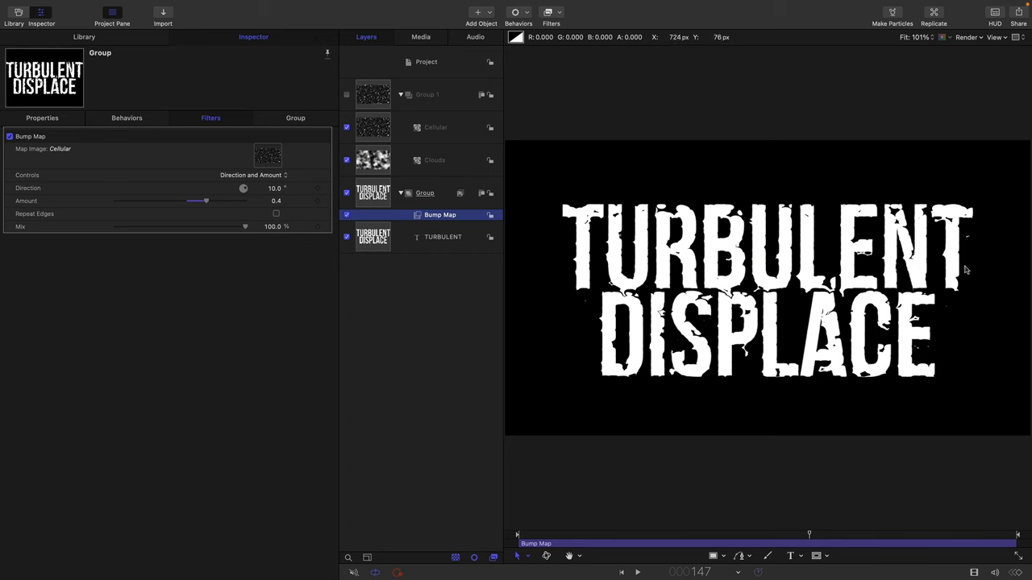
mouse_move(748, 229)
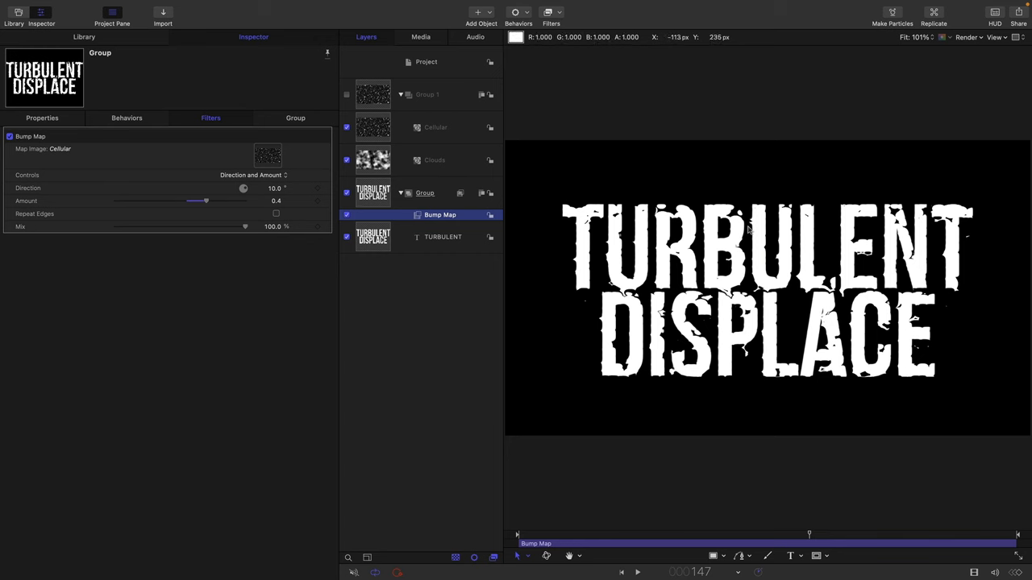
click(425, 93)
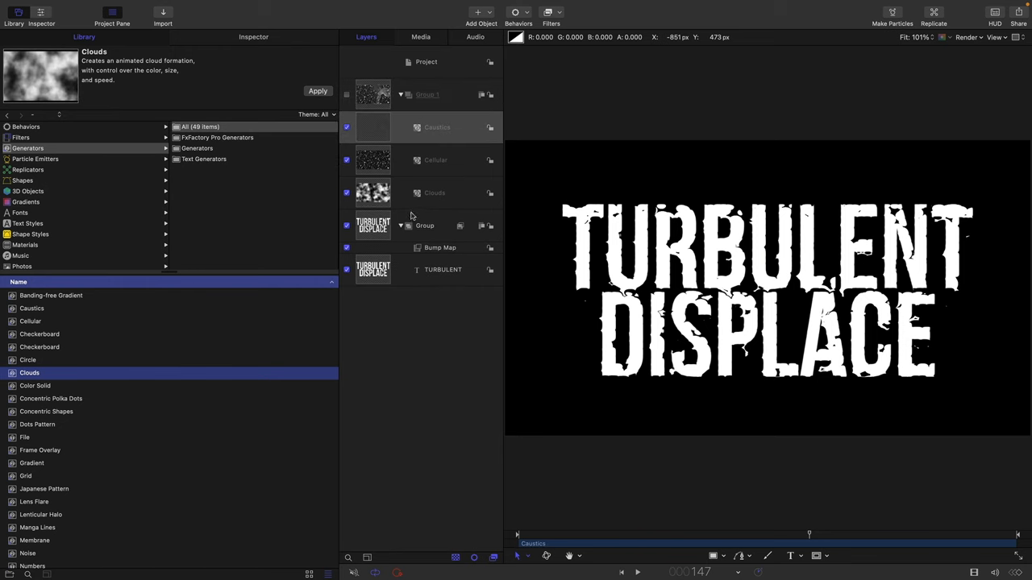
Step: Browse the Library generators and pick the Membrane generator for the hidden generator group
click(440, 249)
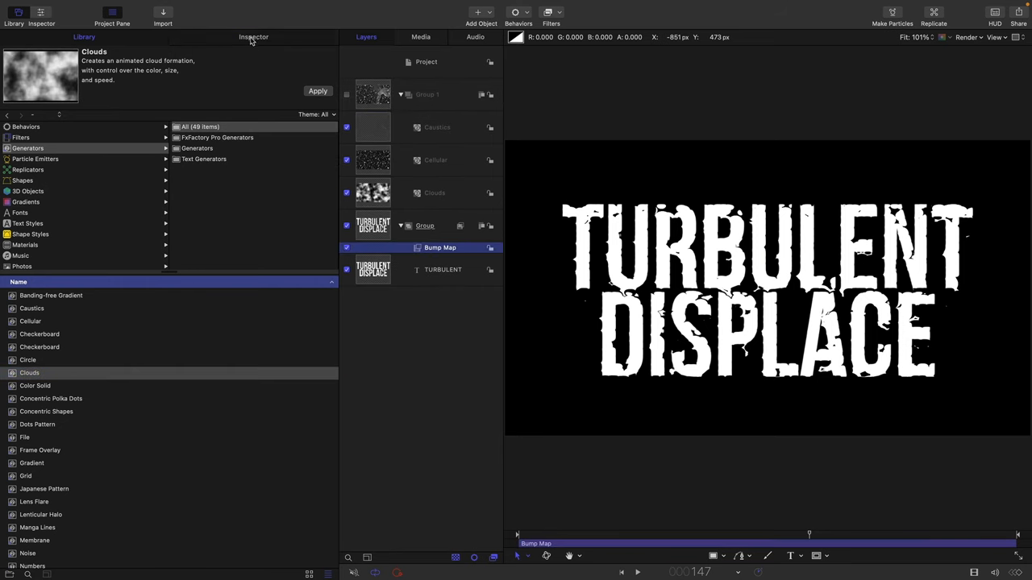
click(253, 37)
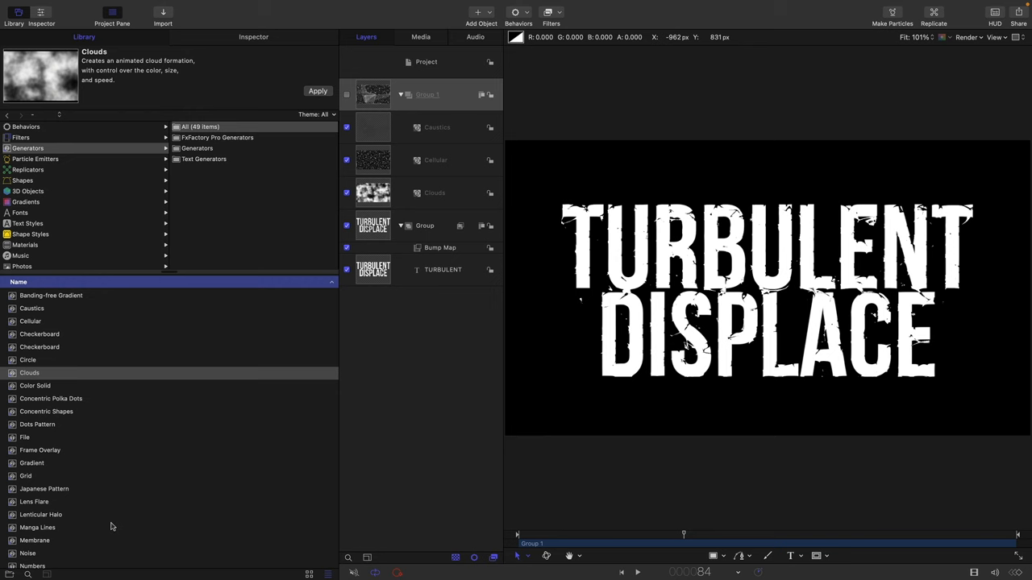
click(35, 539)
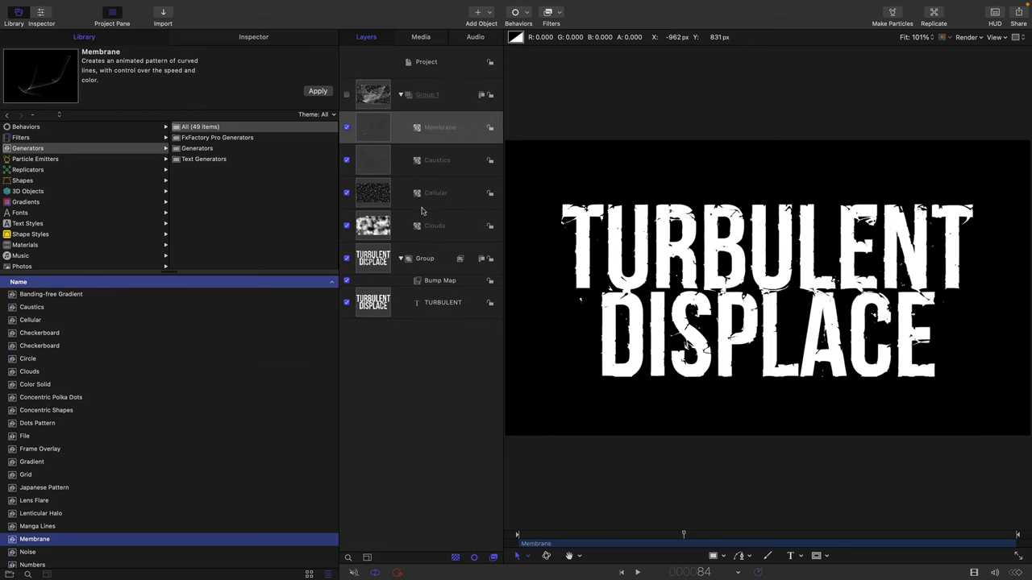
Step: Set Membrane as the Bump Map's map image and preview the cracking effect across frames
click(440, 280)
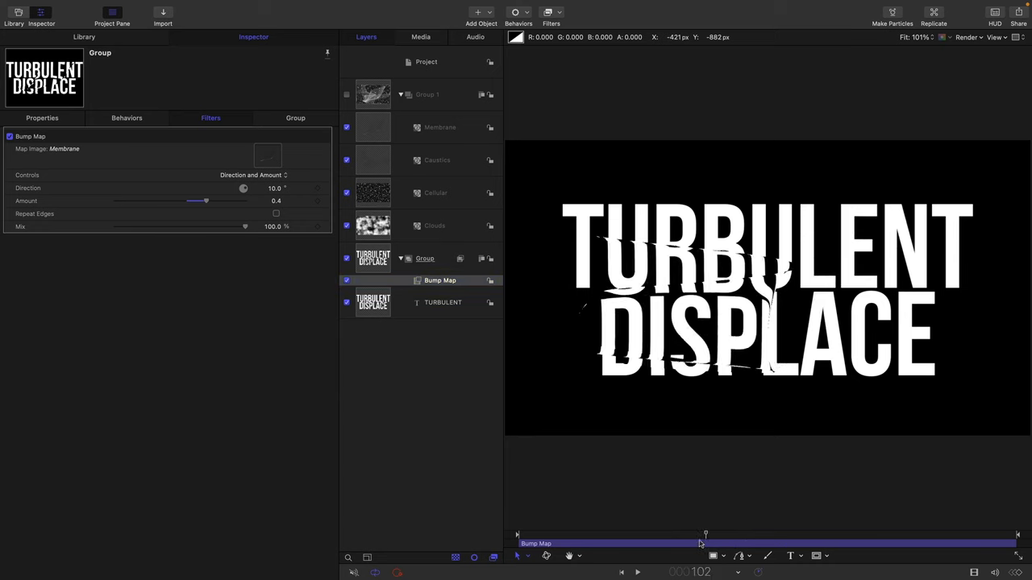
drag(706, 535, 706, 535)
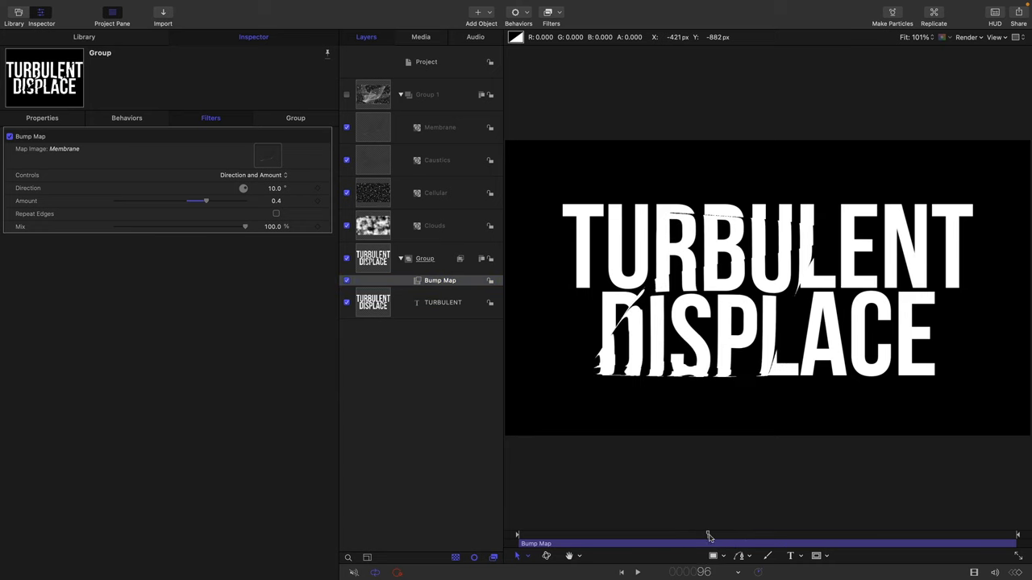
drag(708, 535, 761, 535)
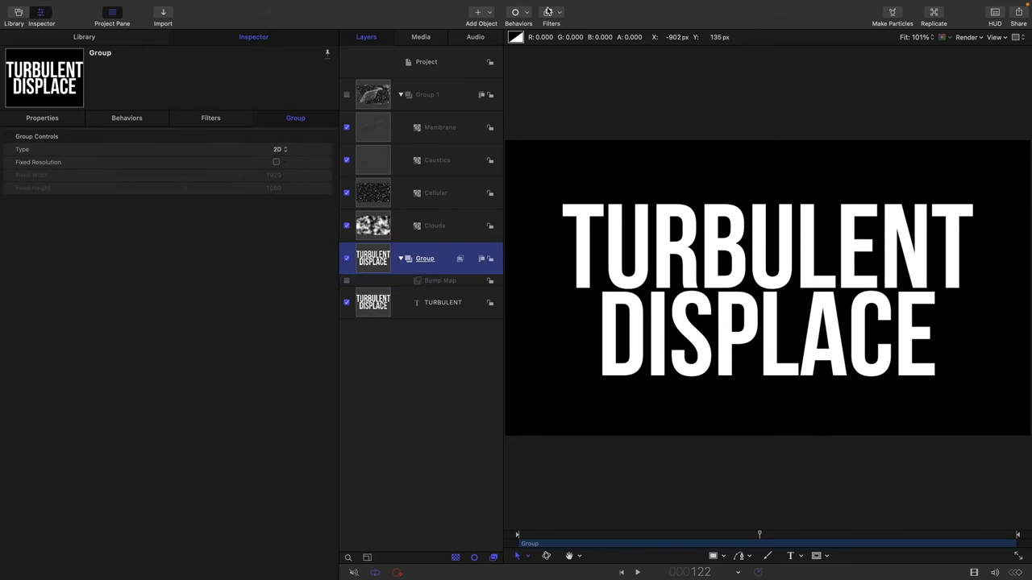
Step: Add a Glass Distortion filter driven by Clouds, with Amount 493 and Softness 2.79
click(548, 13)
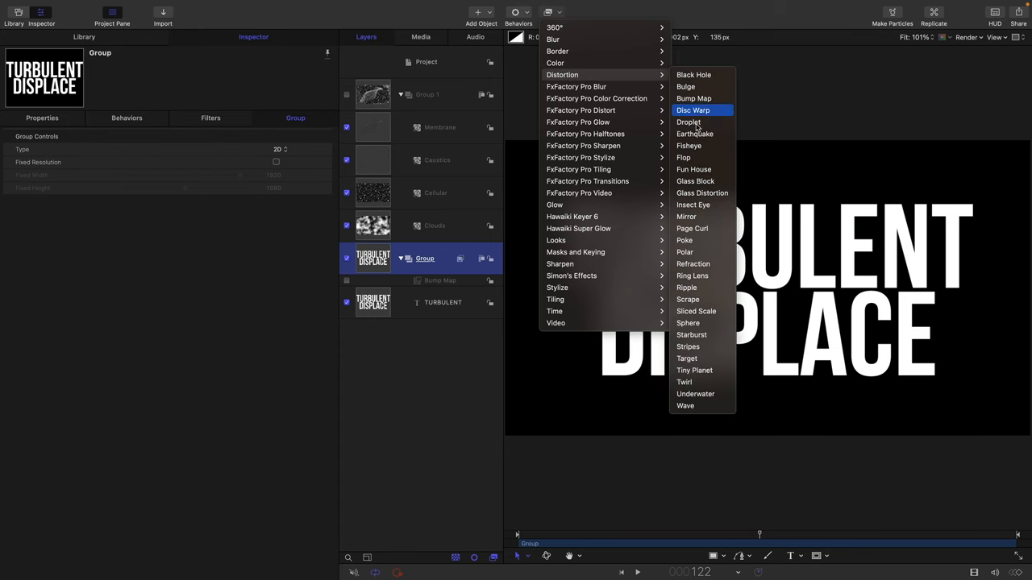
click(701, 194)
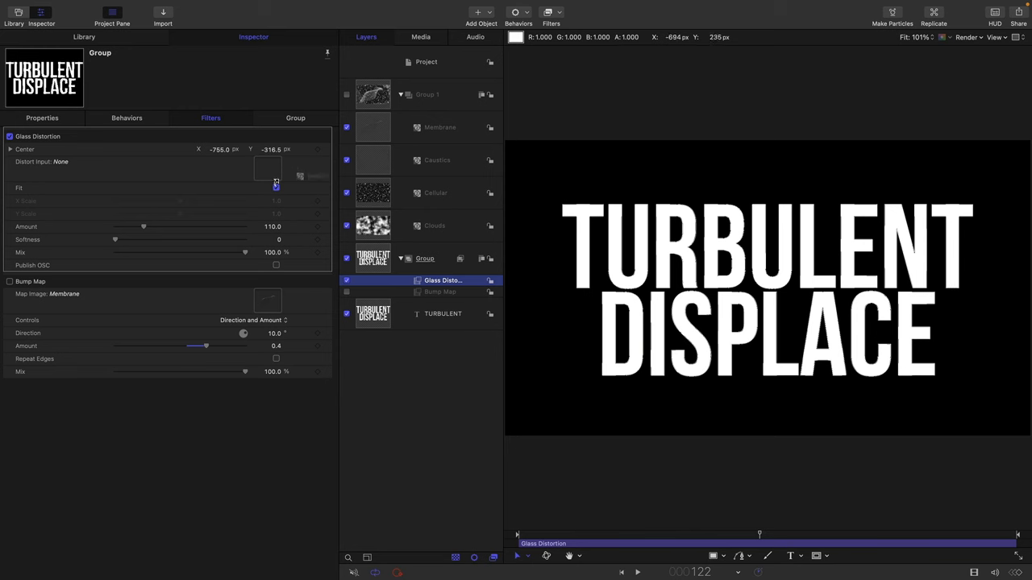
click(266, 169)
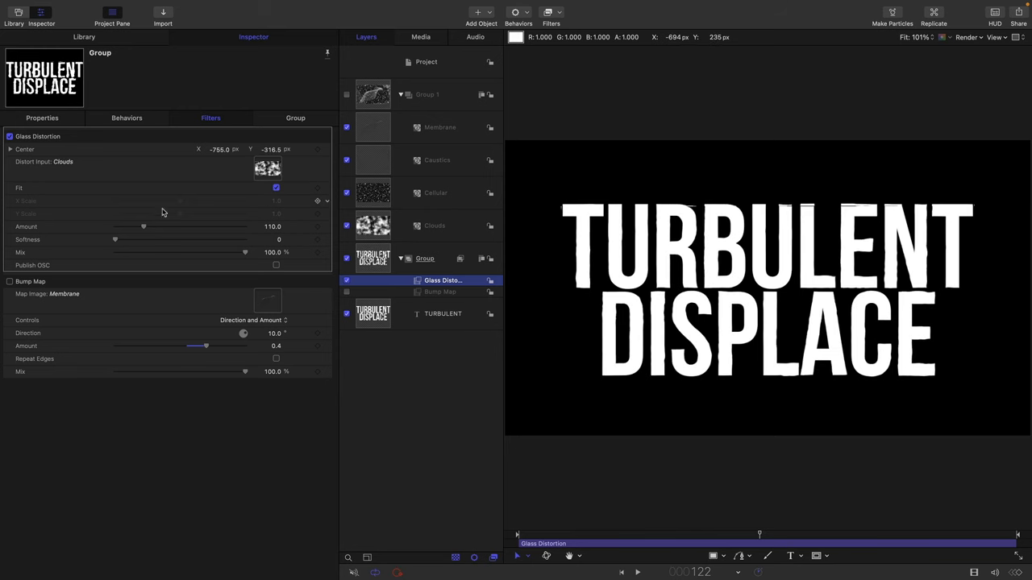
drag(144, 226, 242, 226)
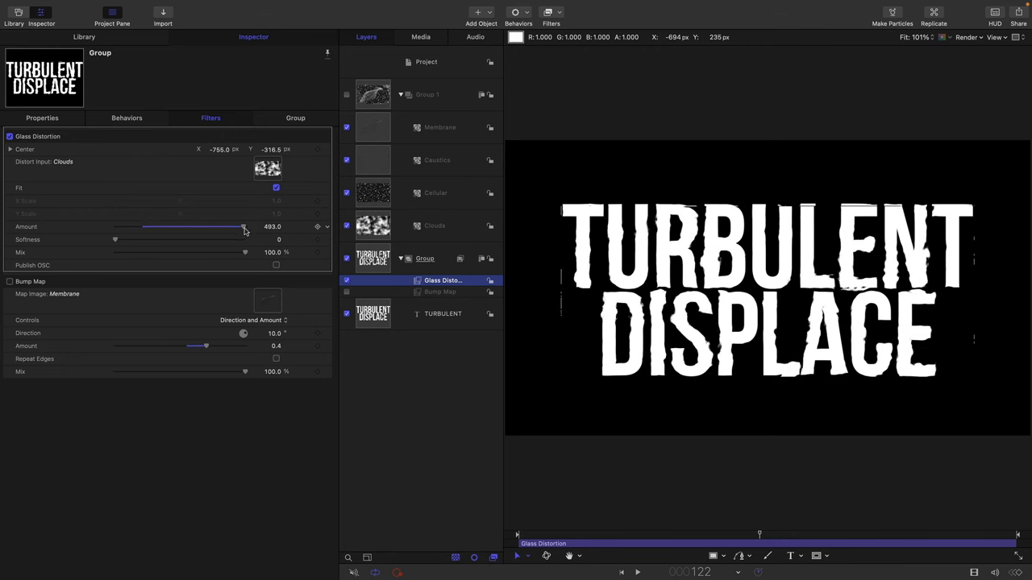
drag(114, 239, 187, 239)
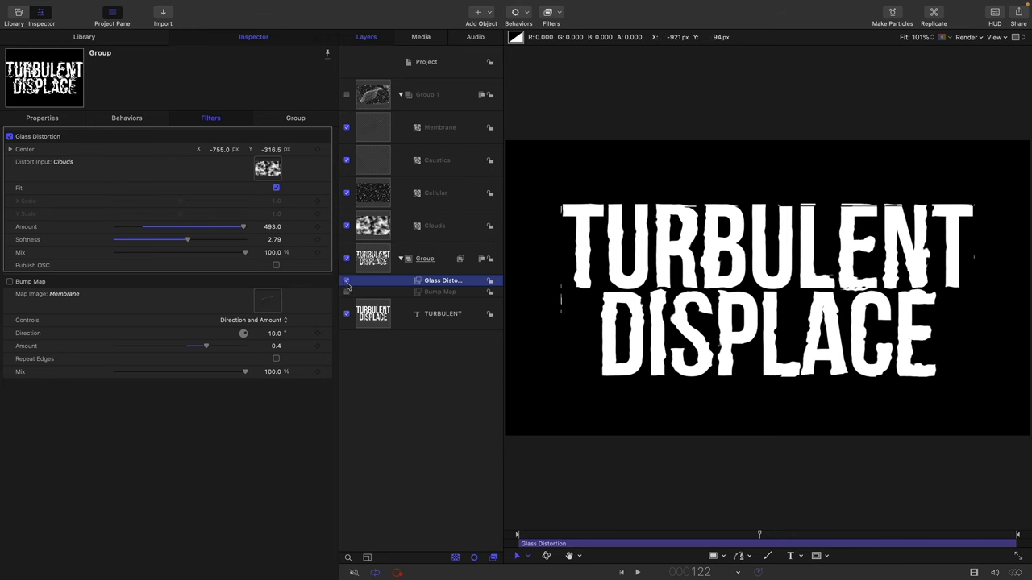
click(552, 14)
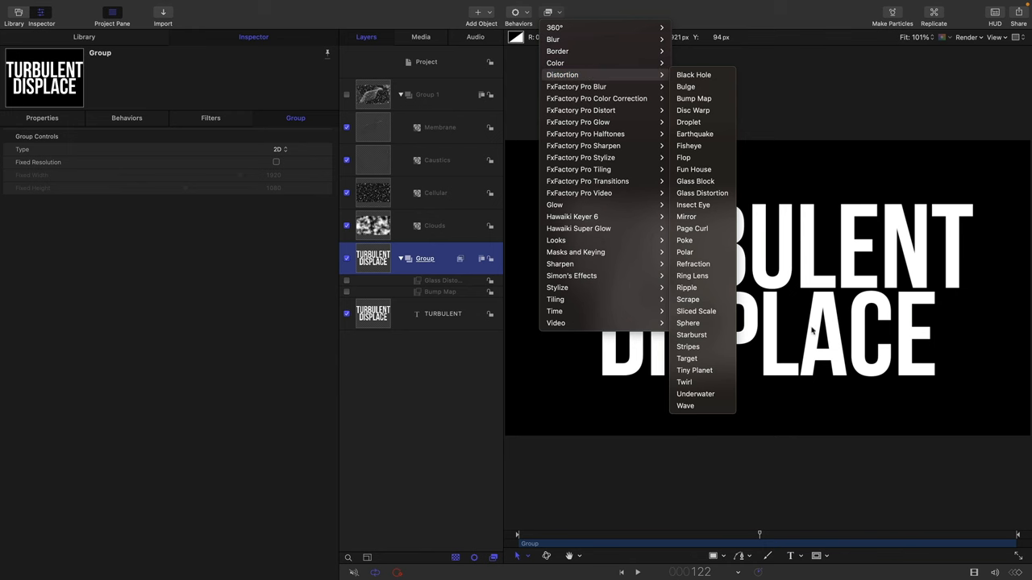
Step: Add a Refraction filter with Height Map set to Clouds and Refraction raised to 200
click(694, 264)
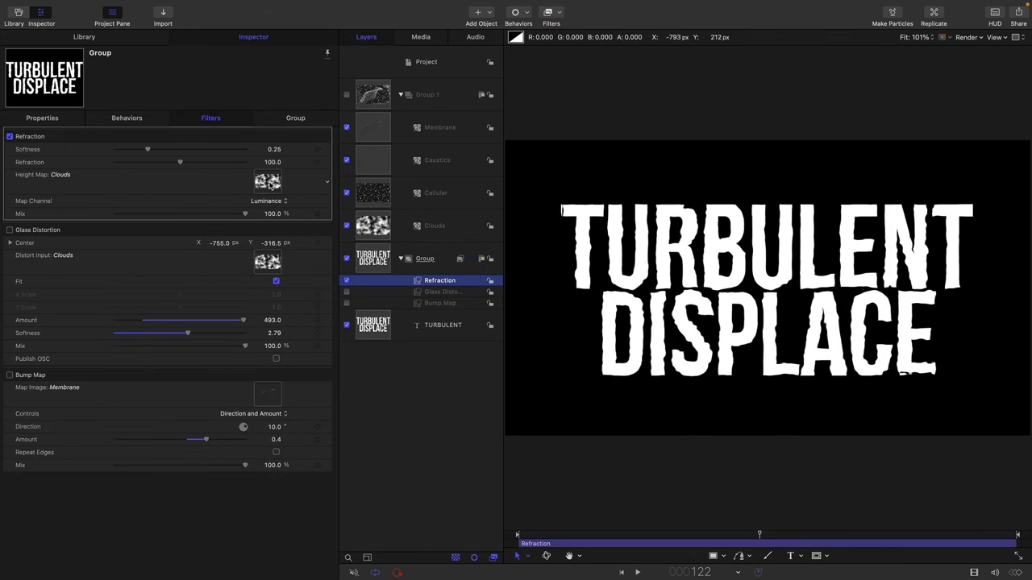
click(621, 536)
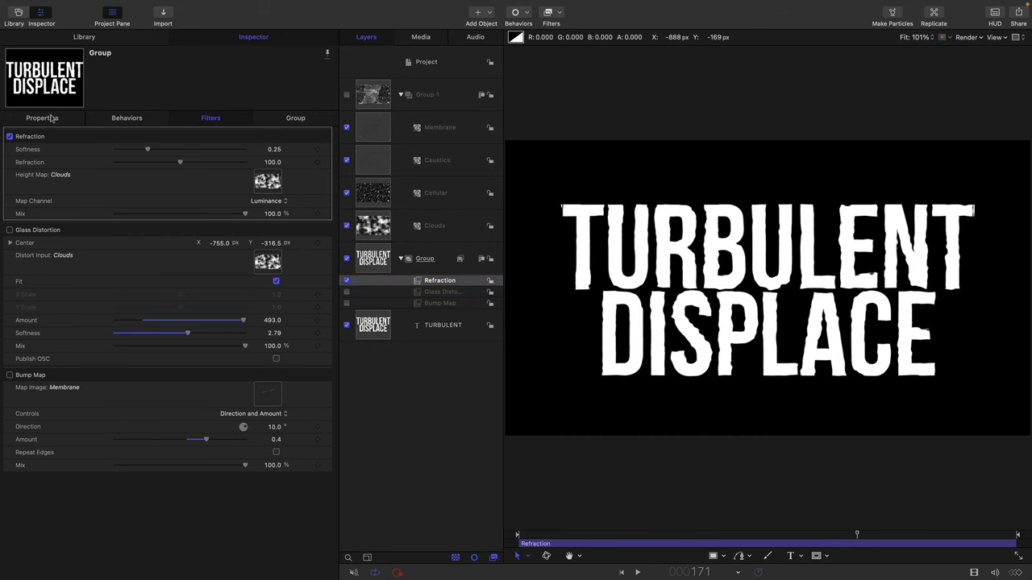
drag(181, 161, 245, 161)
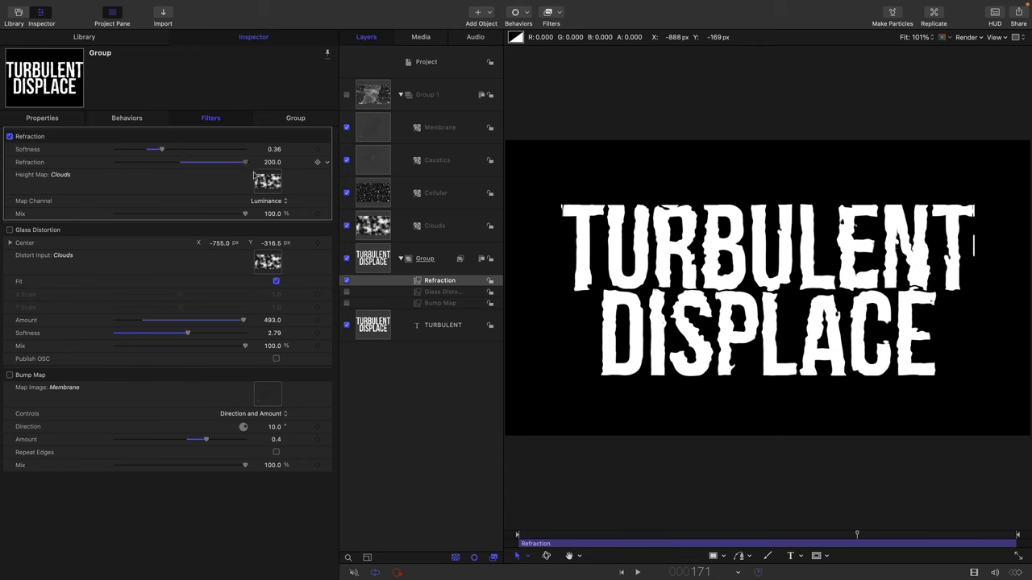
mouse_move(948, 232)
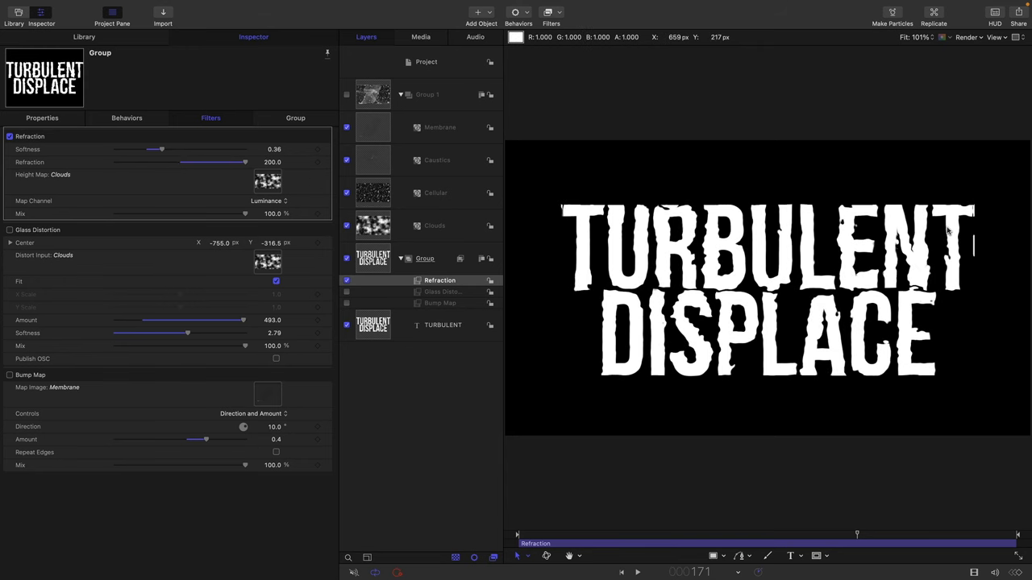
mouse_move(667, 427)
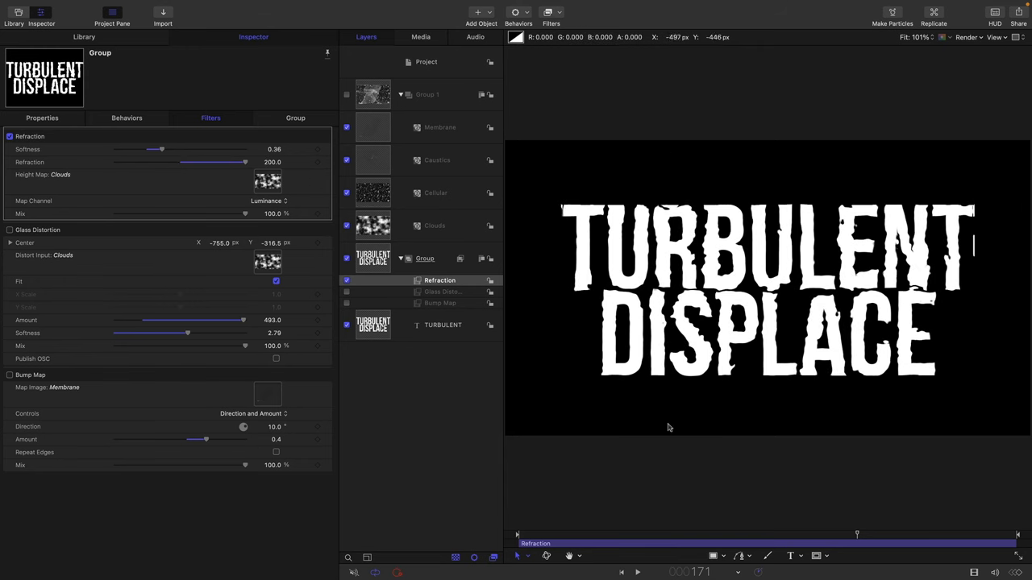